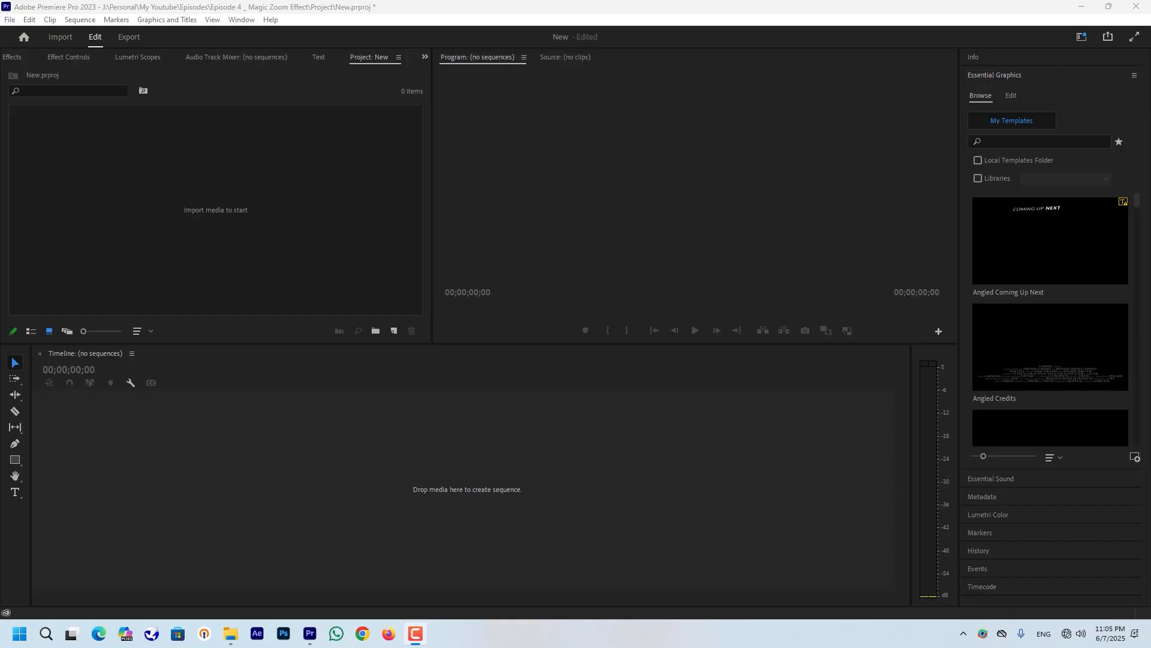
Step: Select the wedding JPG files in the Import dialog and bring them into the project
click(367, 279)
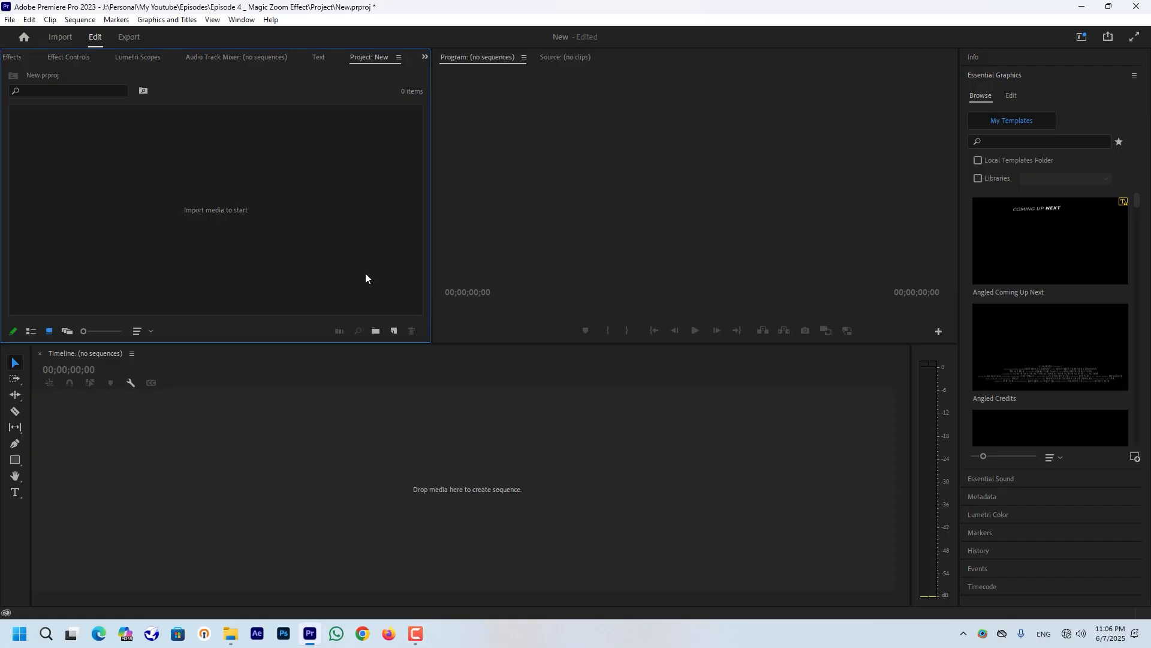
mouse_move(475, 233)
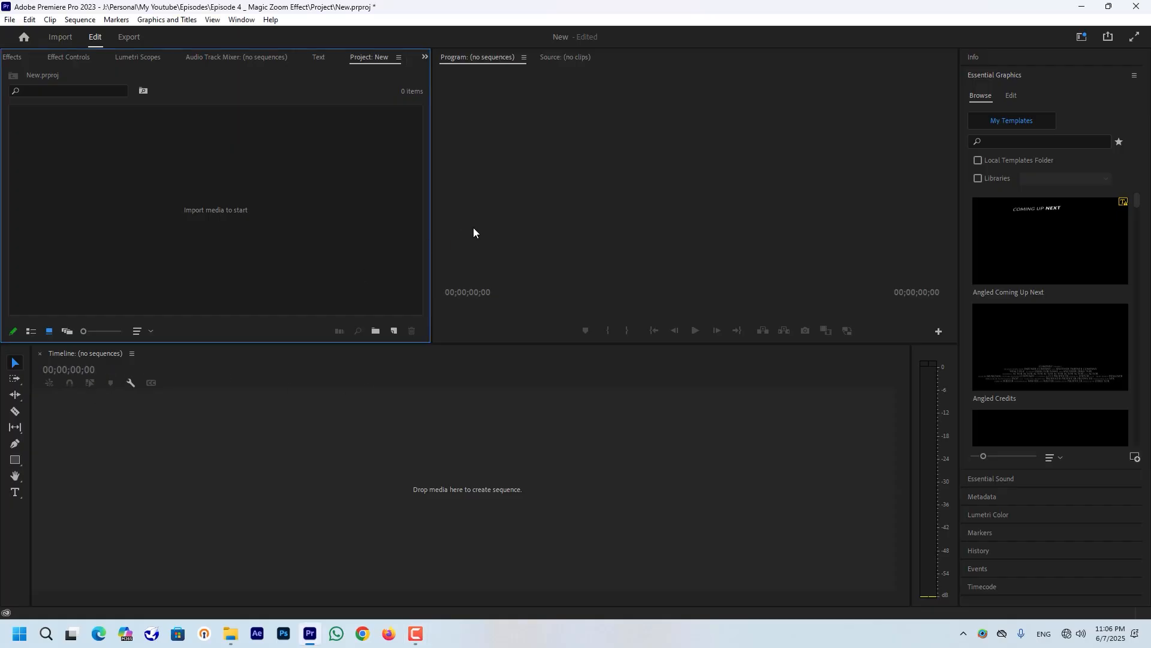
mouse_move(478, 237)
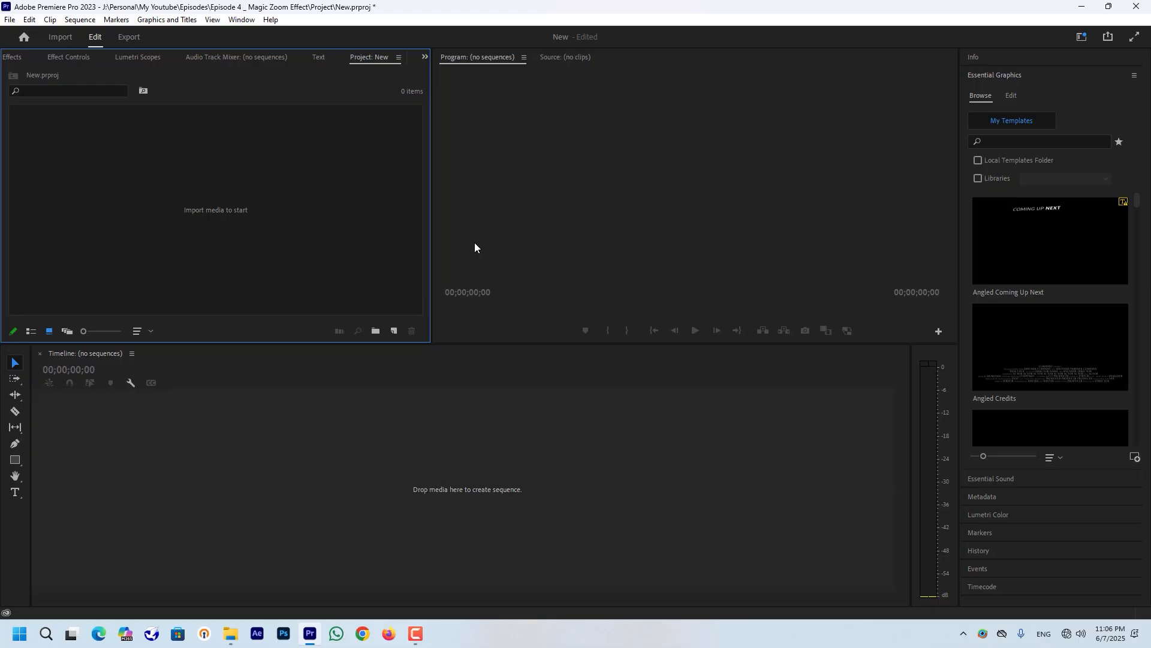
mouse_move(348, 286)
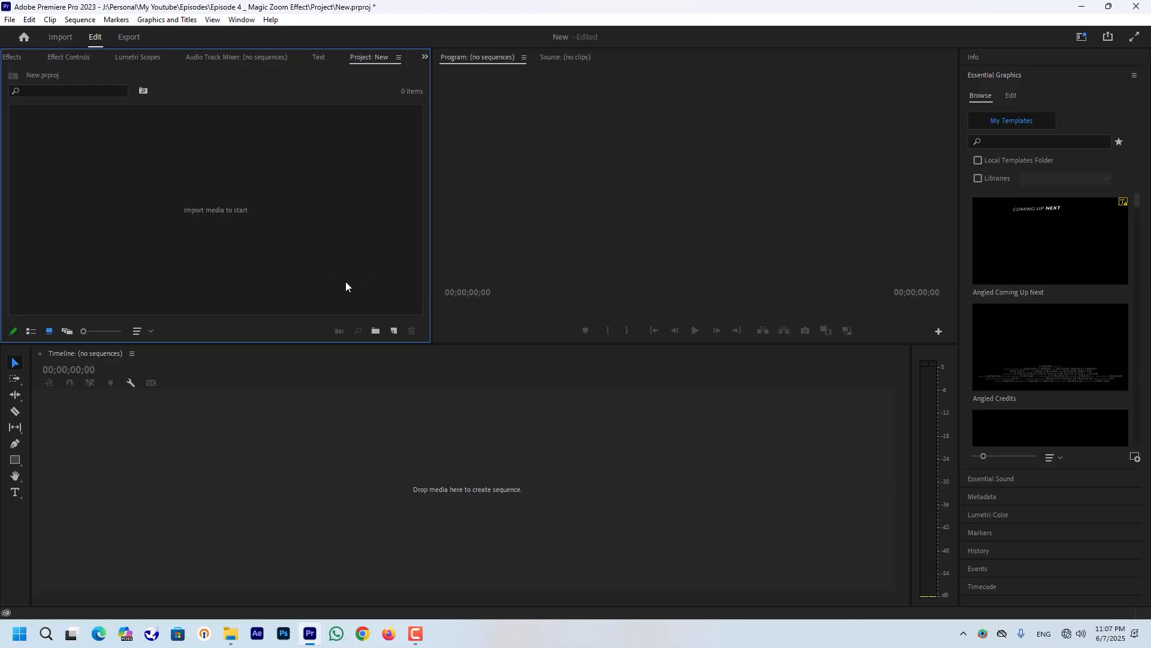
mouse_move(320, 243)
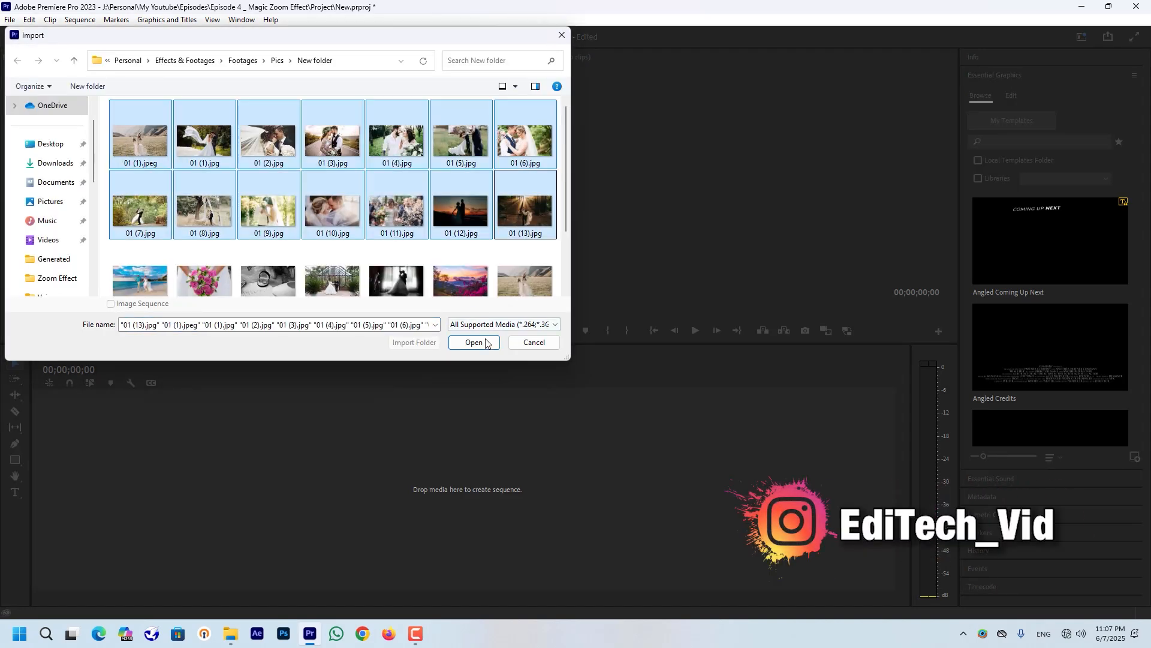
click(474, 343)
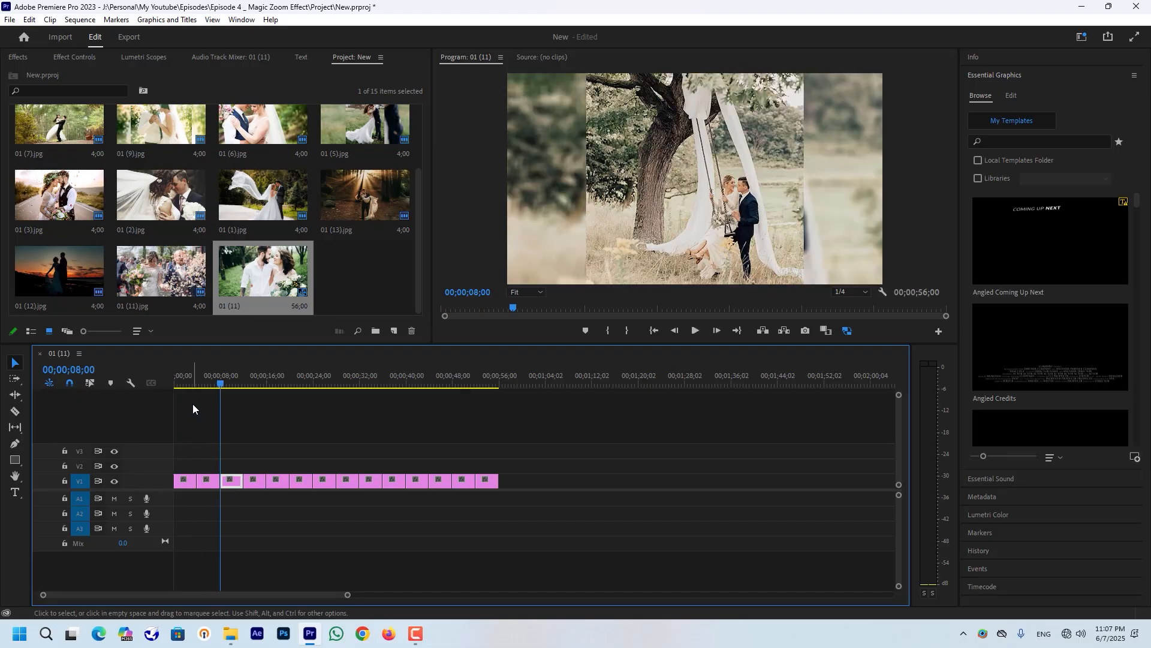
mouse_move(203, 405)
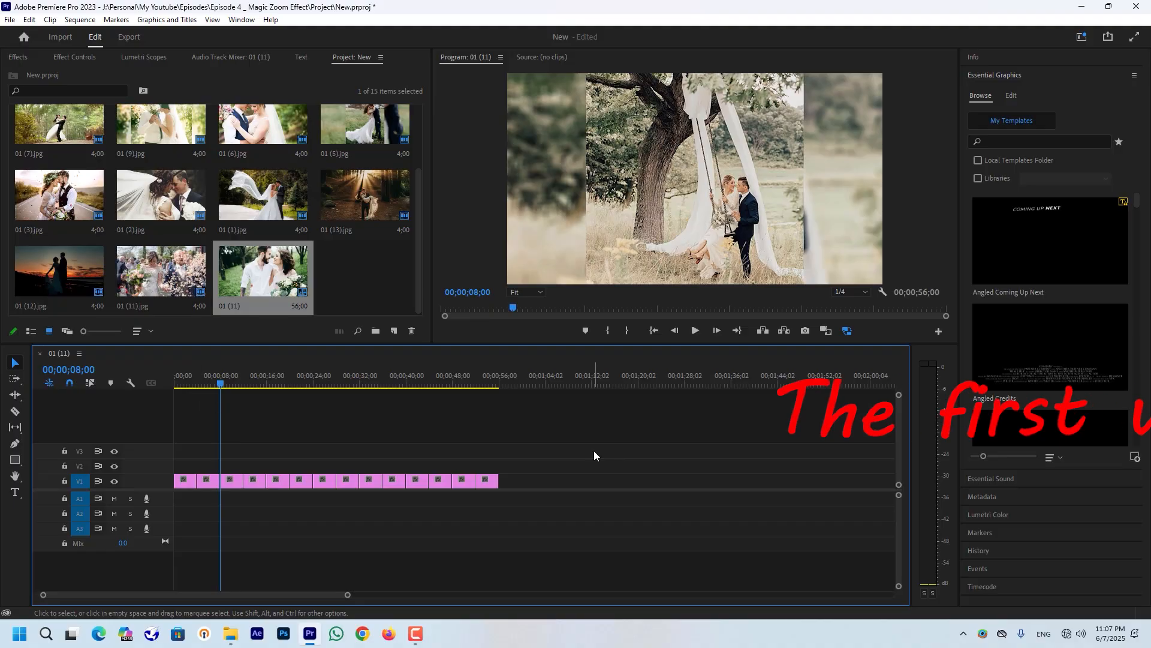
Step: Set all selected photo clips to a 00;00;00;05 duration with Ripple Edit, Shifting Trailing Clips enabled
drag(595, 456, 169, 528)
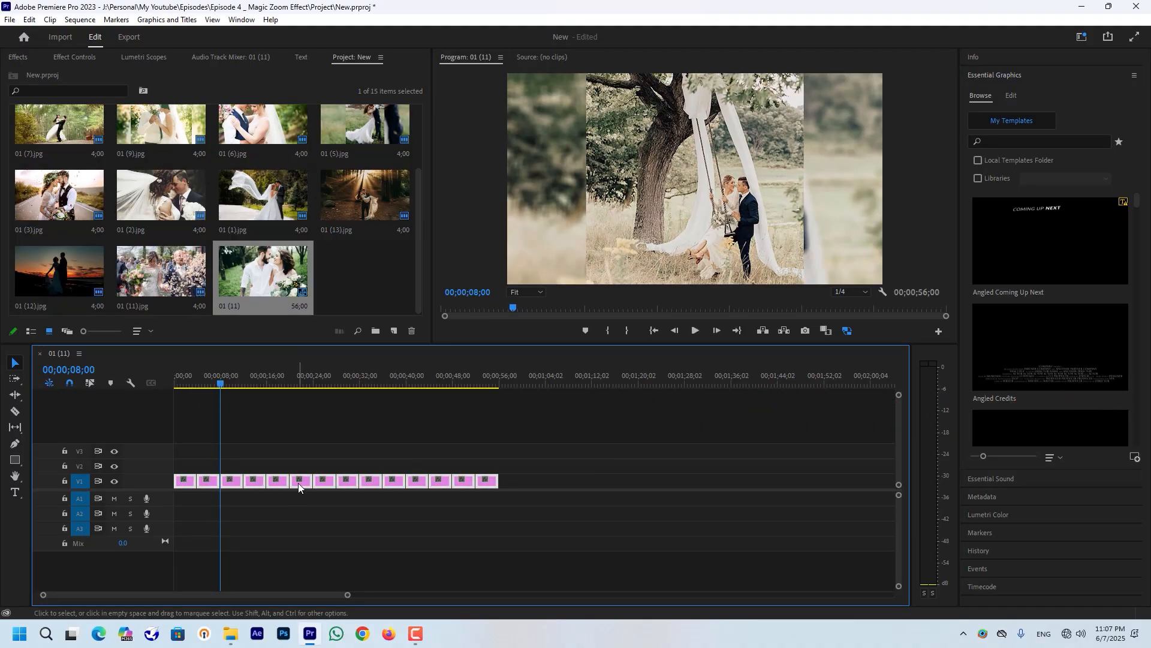
right_click(300, 487)
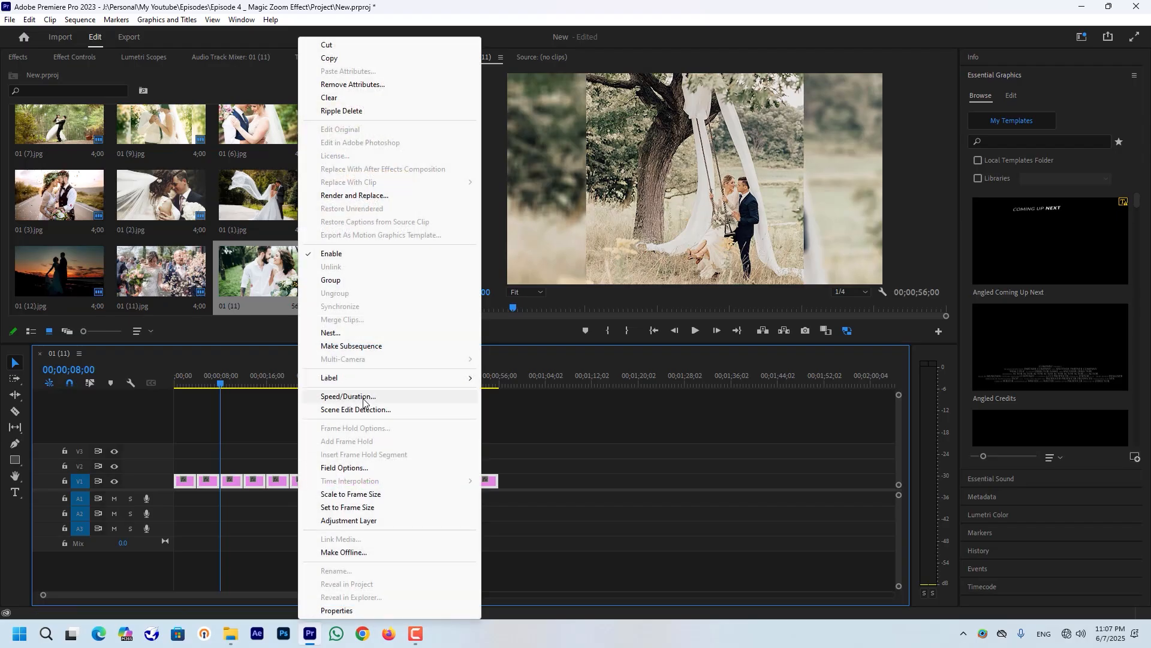
click(347, 396)
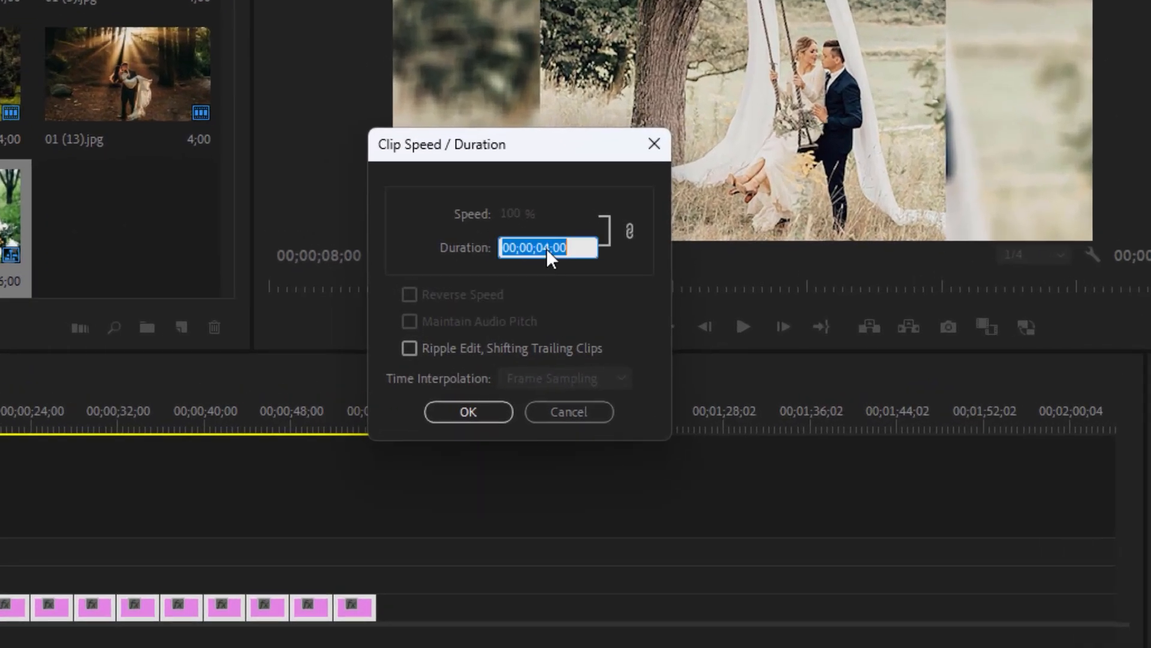
click(550, 247)
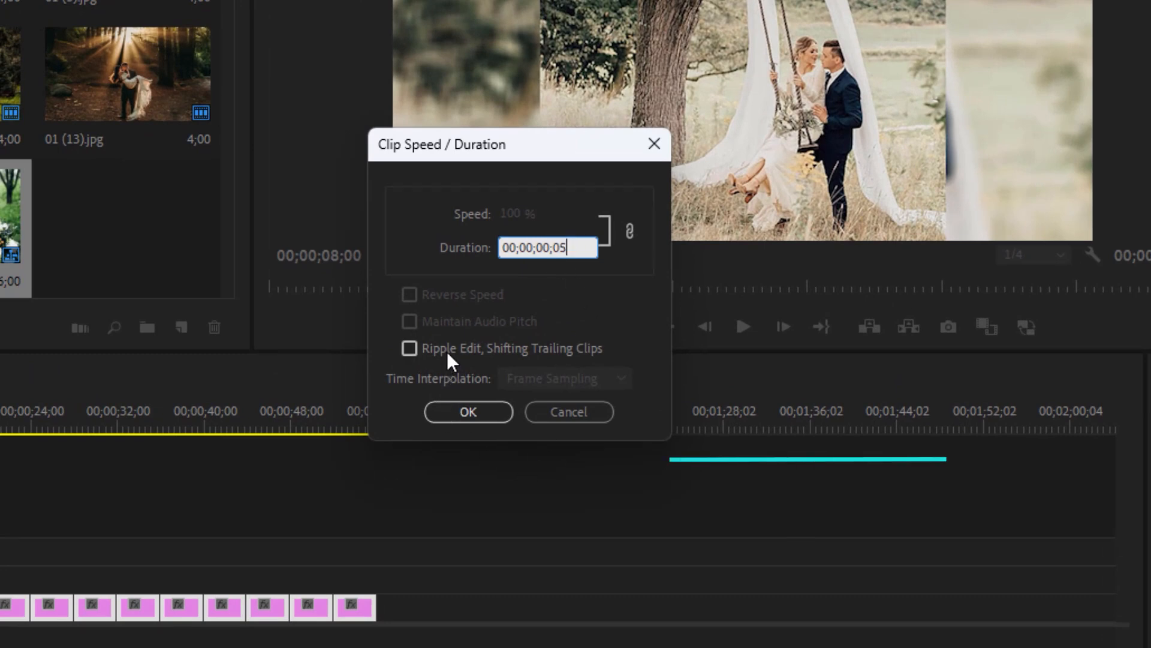
click(409, 347)
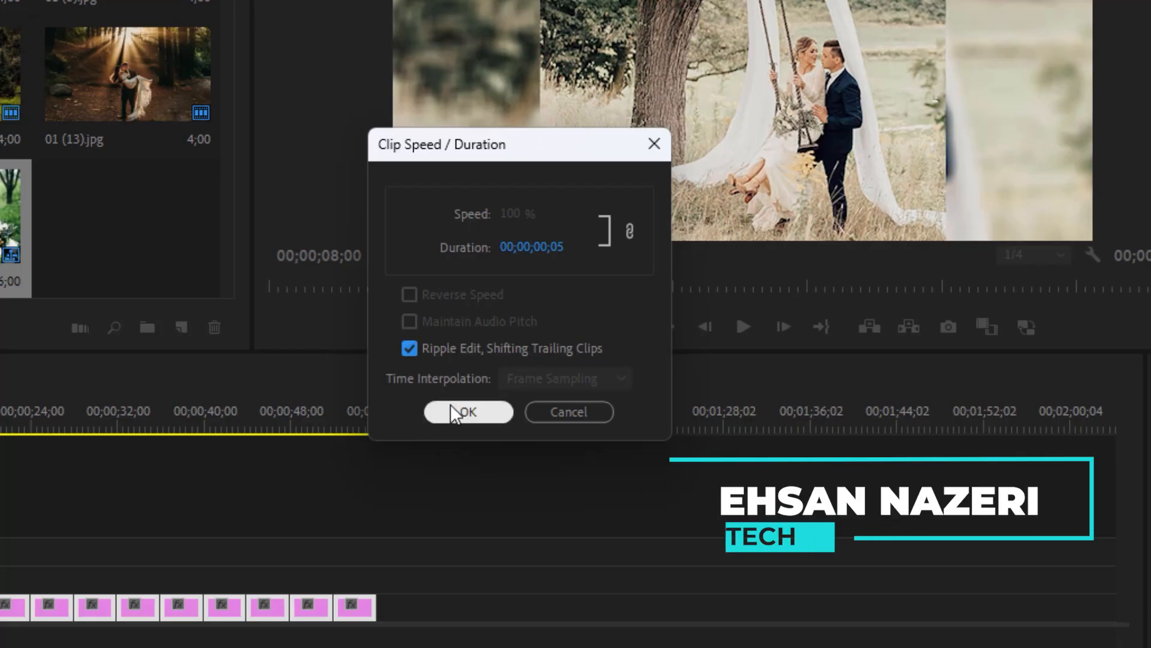
click(466, 413)
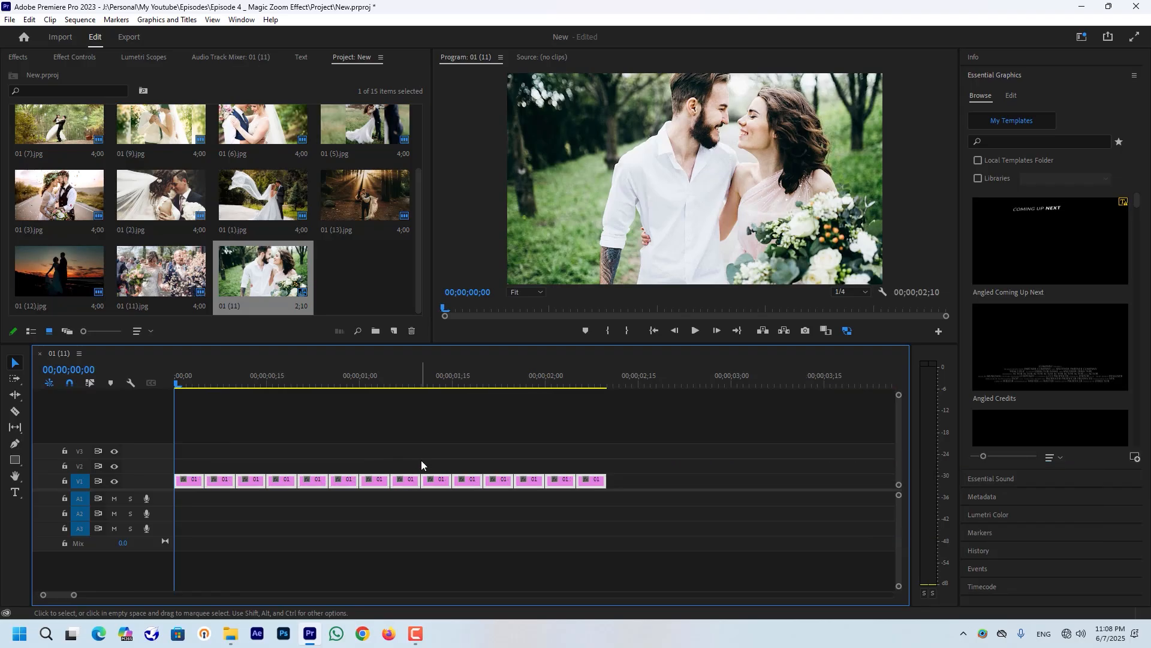
Step: Set the Timeline preference for still-image default duration to 5 frames
click(29, 22)
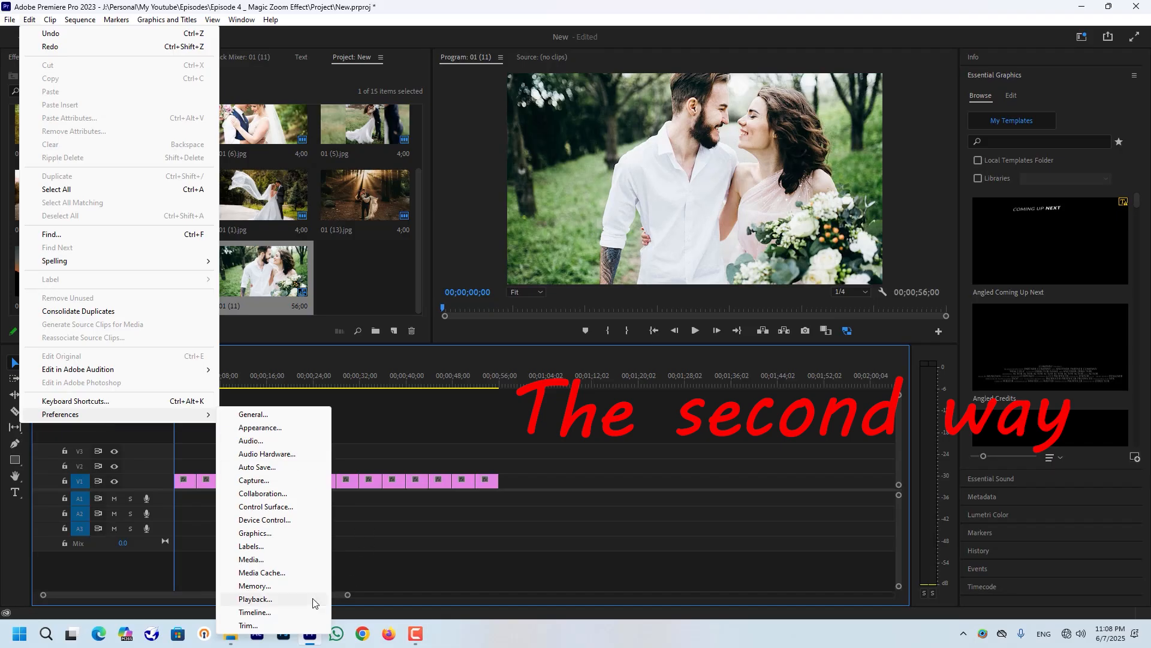
click(254, 599)
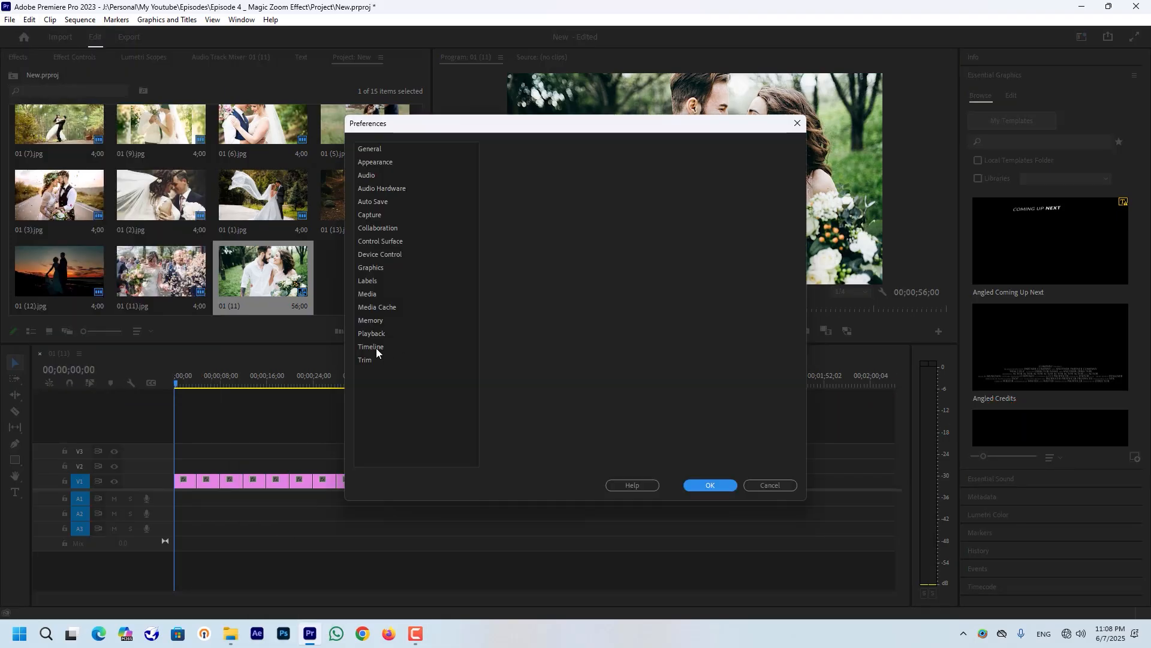
click(371, 347)
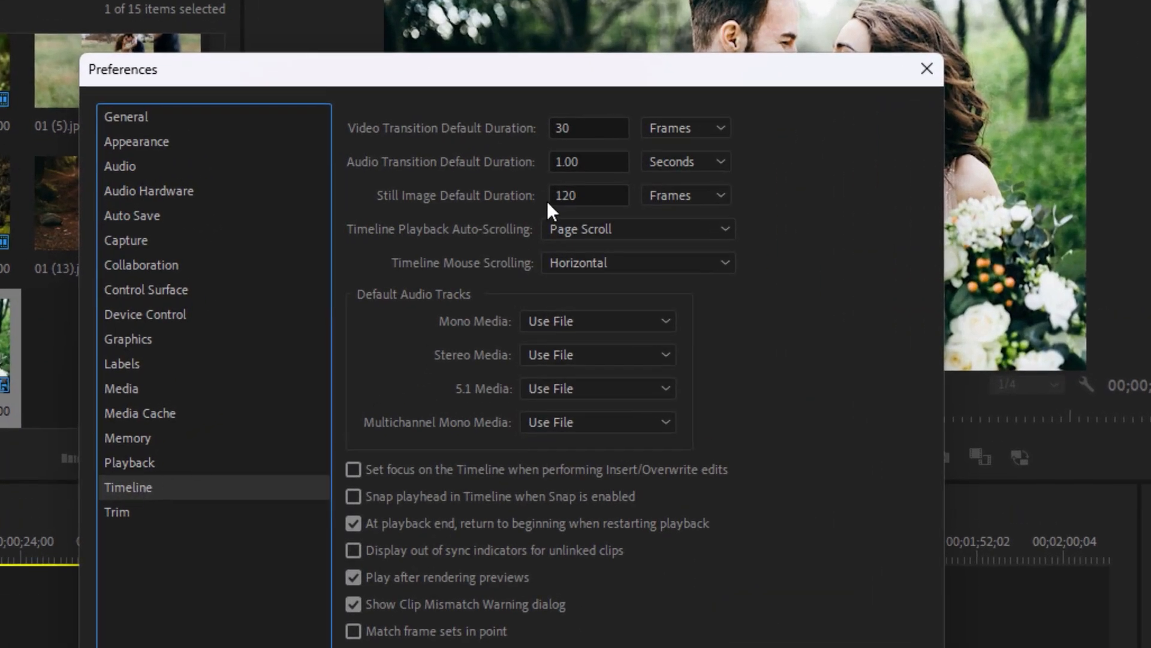
mouse_move(516, 217)
text(5)
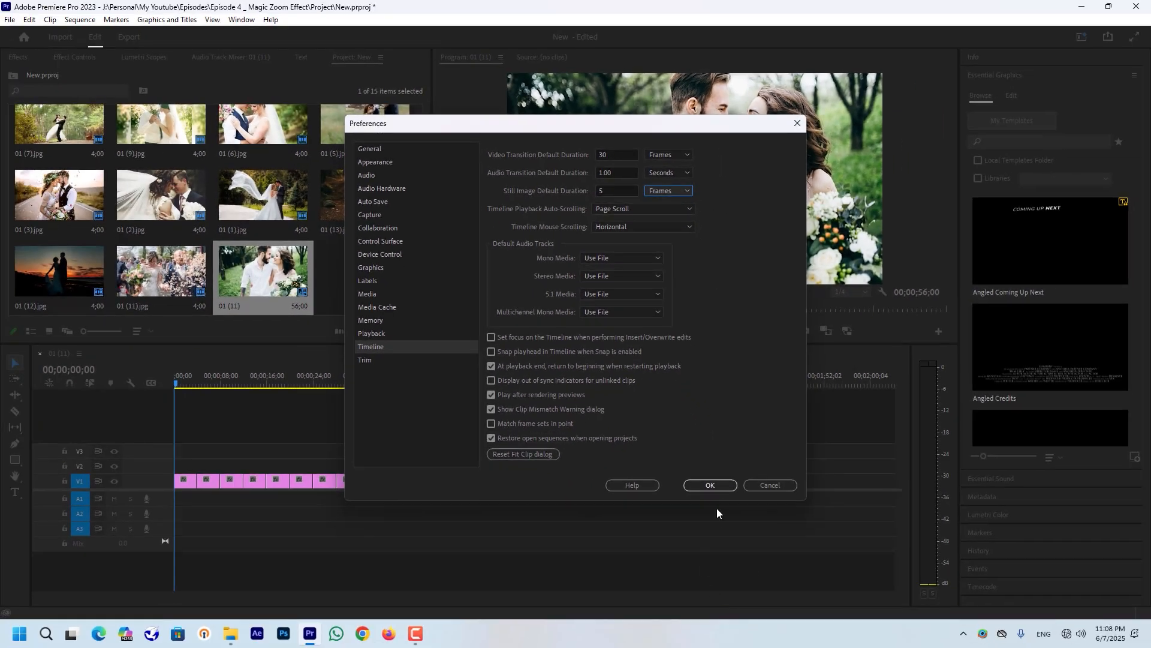
click(710, 485)
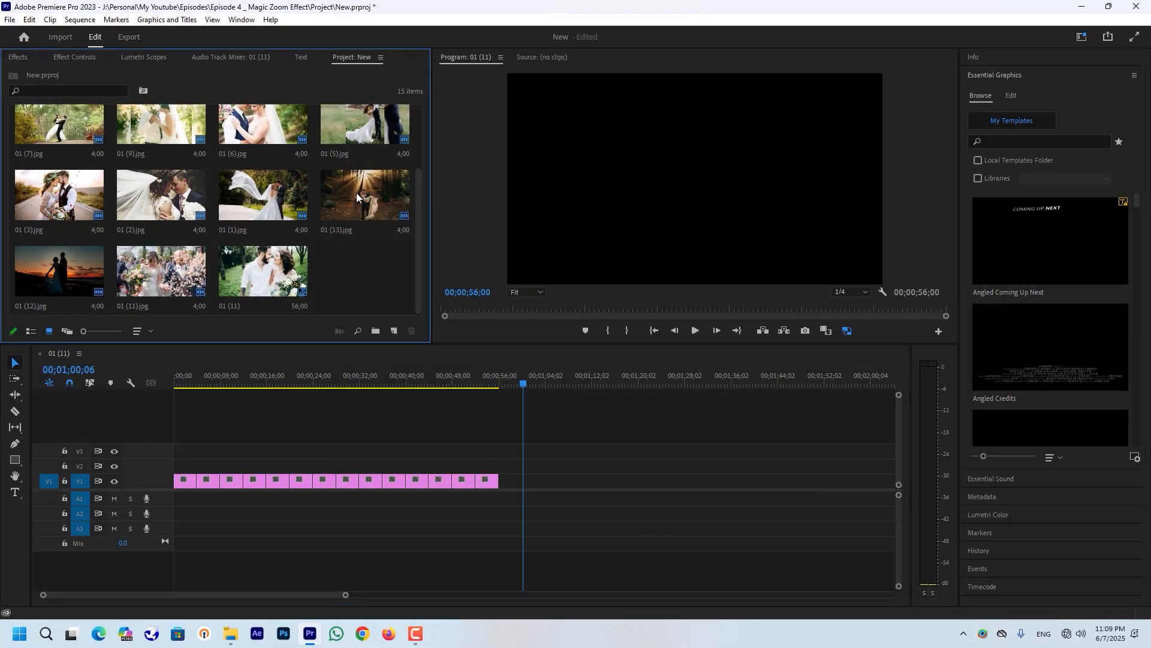
Step: Import the wedding photos from the Pics > New folder directory
click(358, 194)
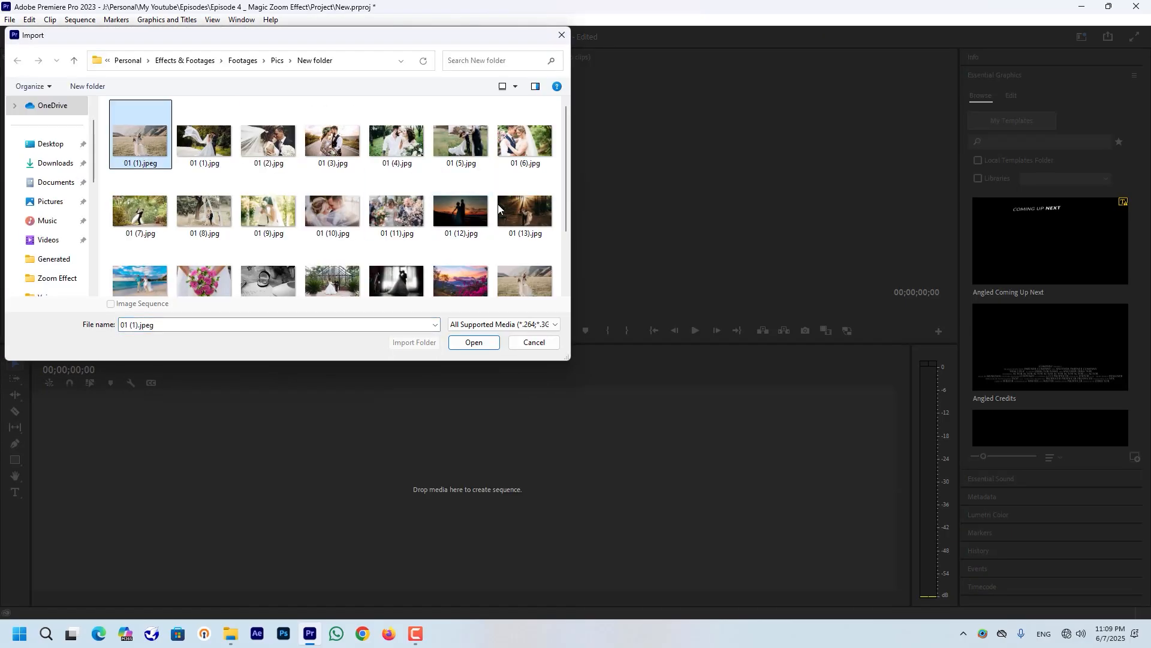
click(473, 343)
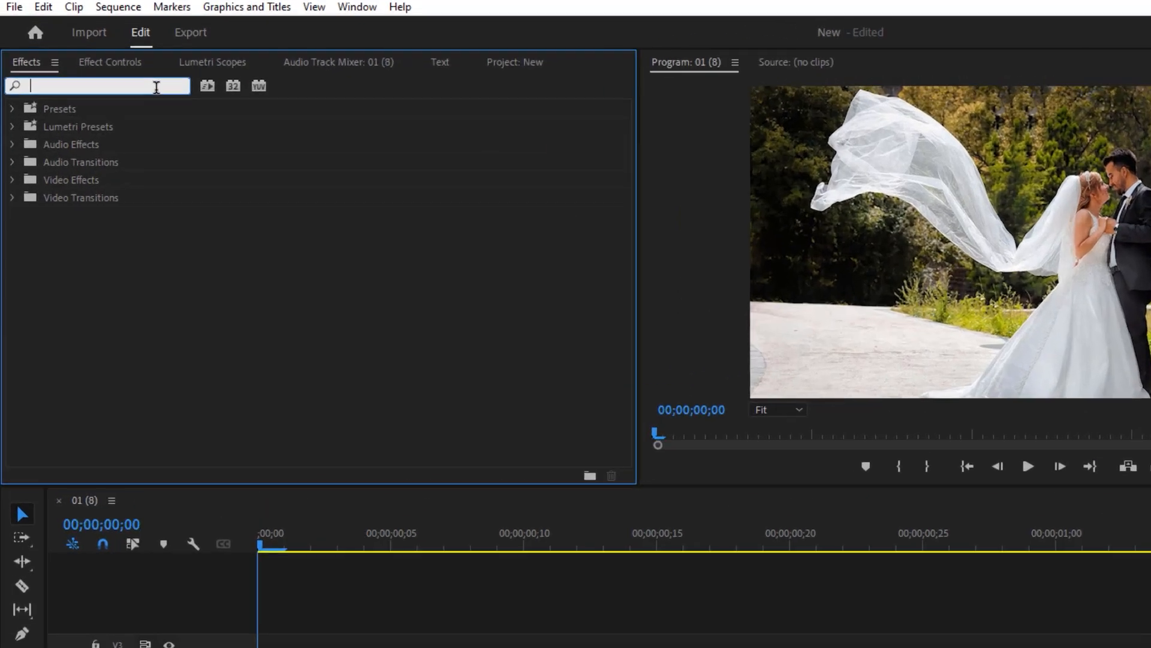
Step: Find Transform under Video Effects > Distort and apply it to the first photo clip
text(transfo)
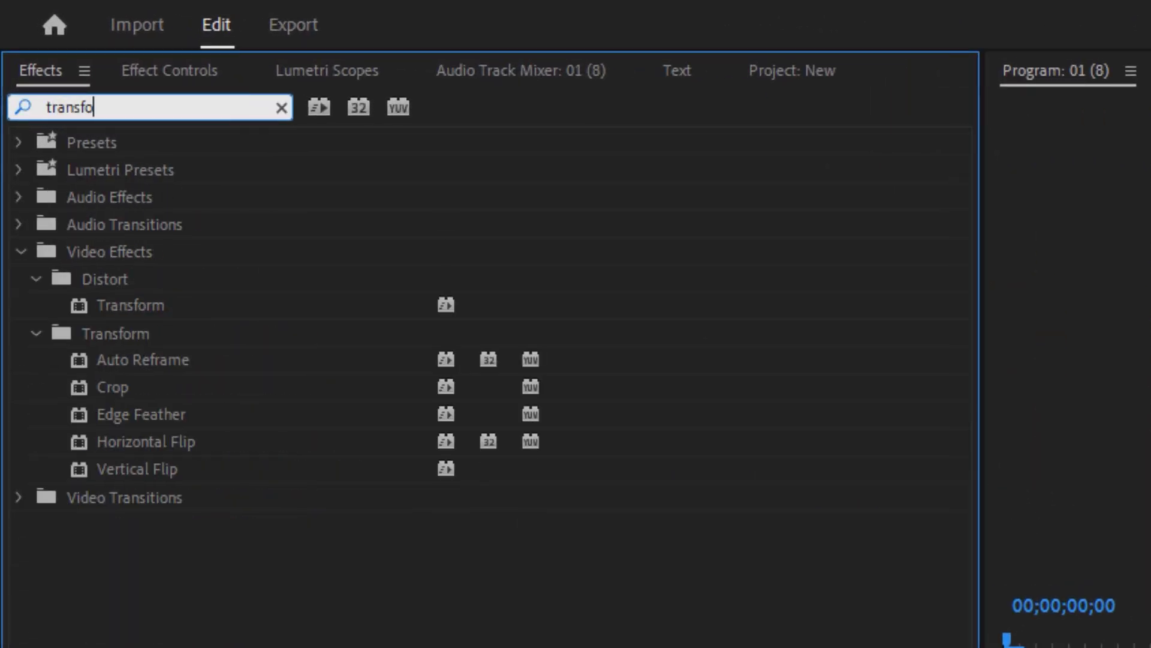
click(129, 306)
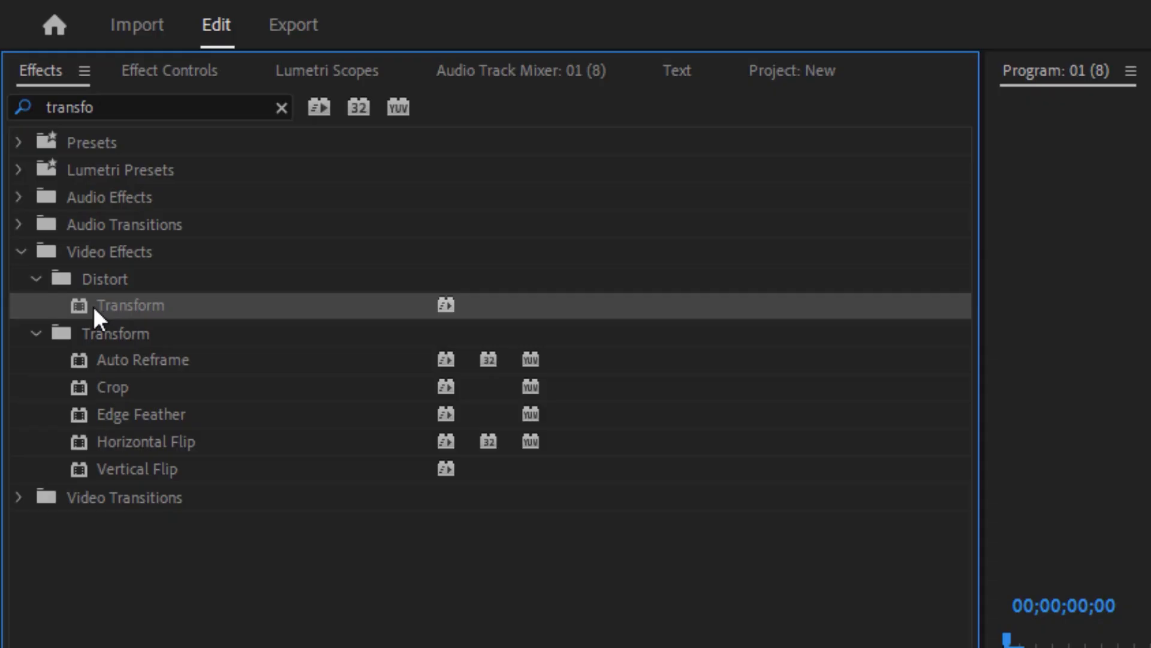
mouse_move(111, 292)
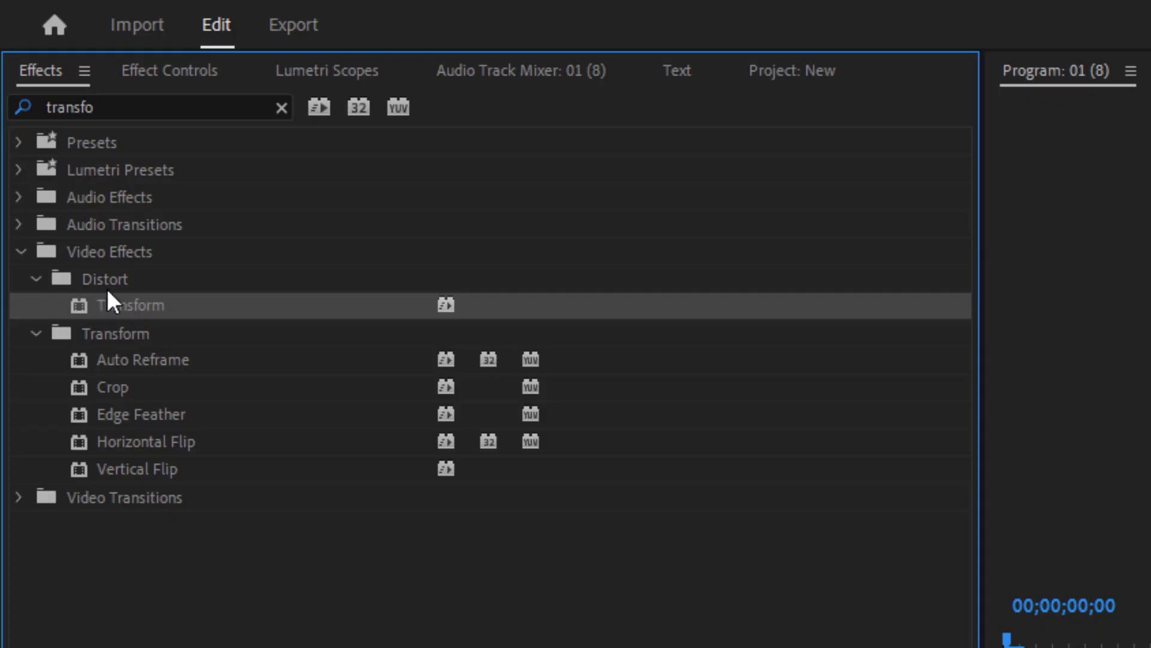
mouse_move(125, 324)
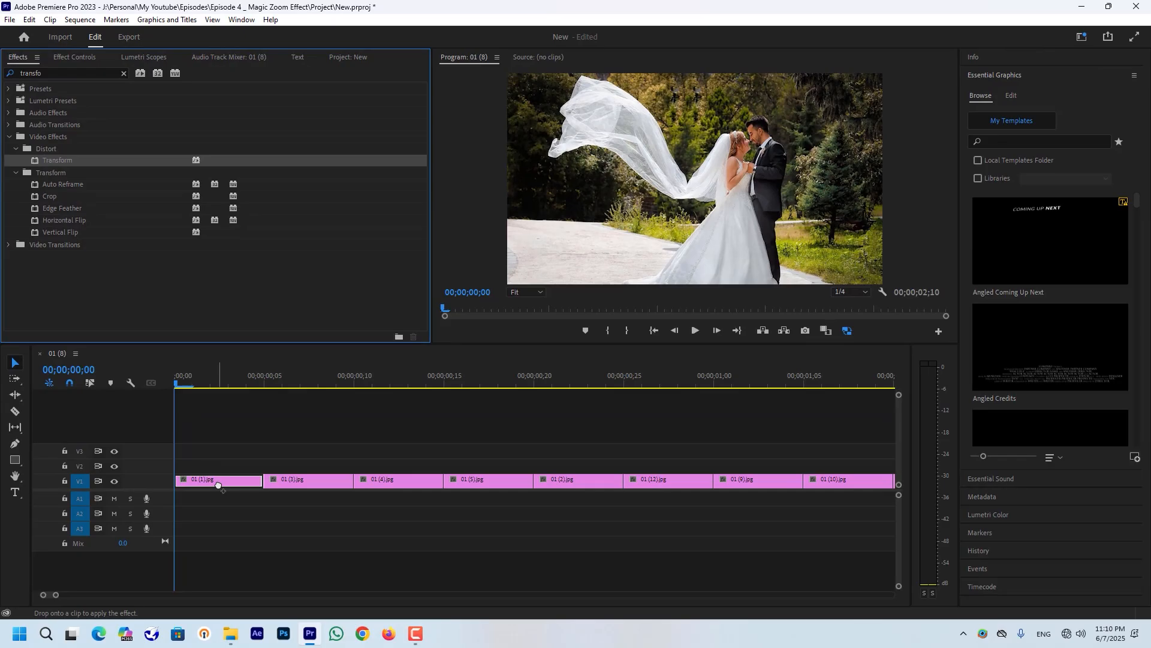
click(210, 384)
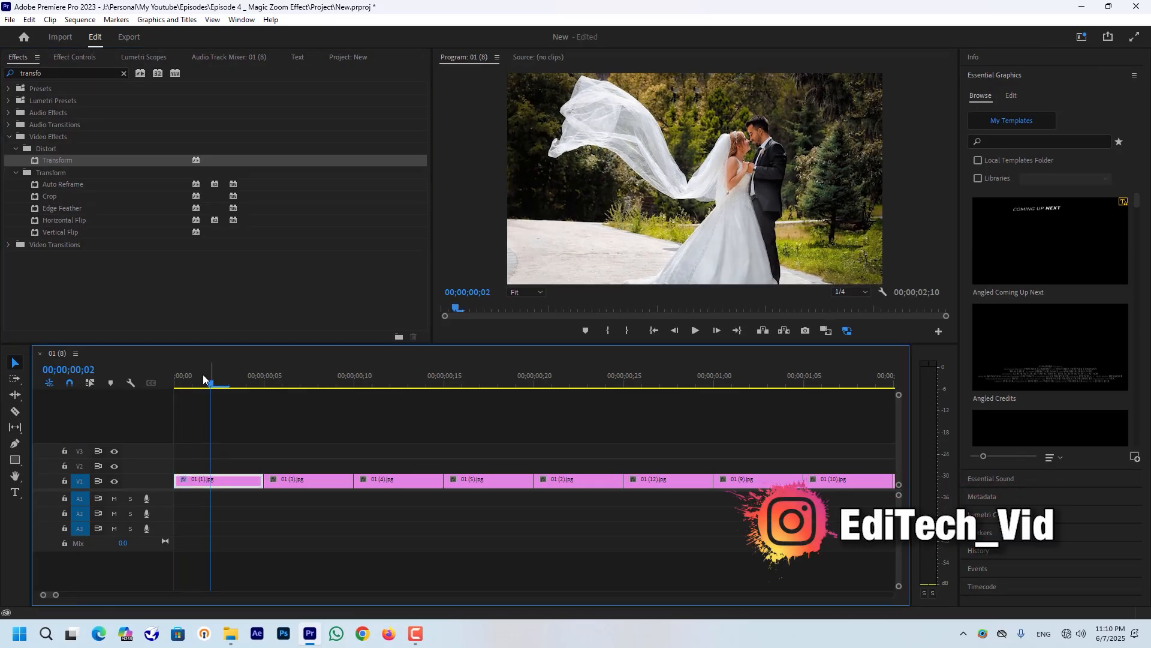
click(74, 56)
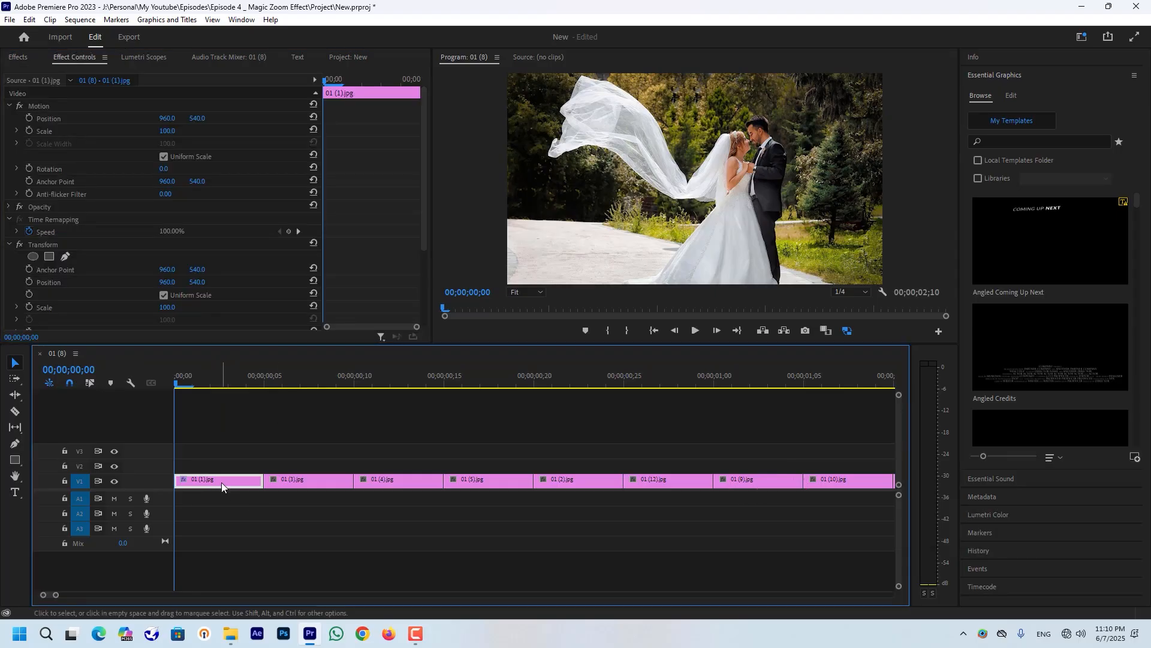
Step: Keyframe Transform Scale from 100 at frame 0 to 180 at frame 4
scroll(down, 3)
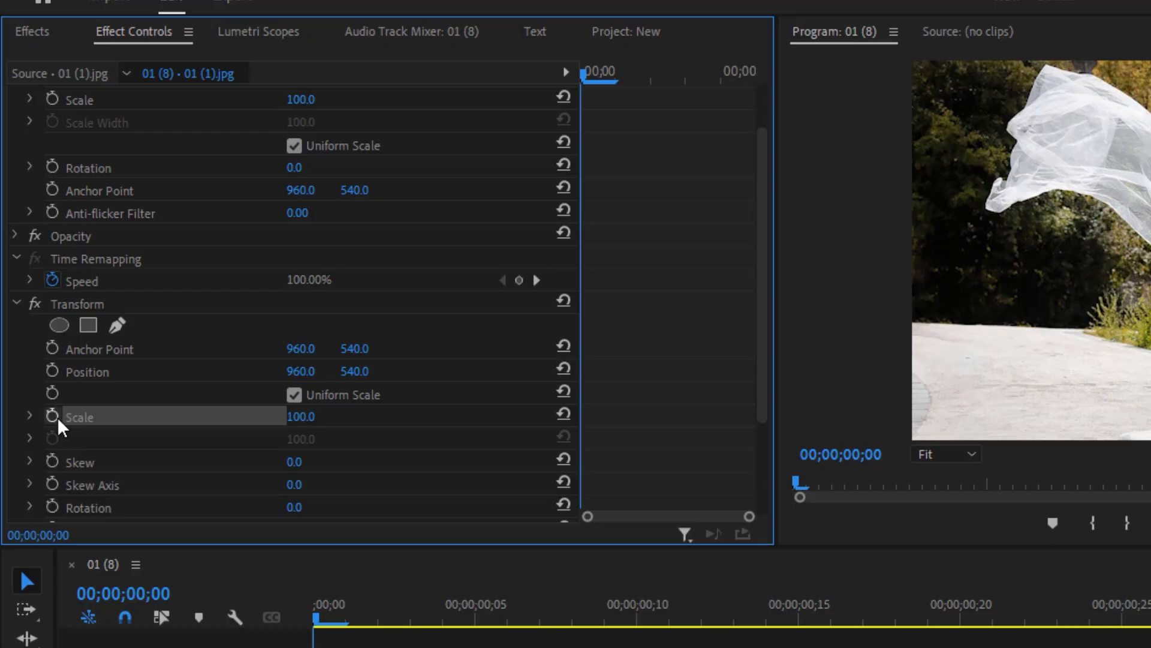
click(52, 417)
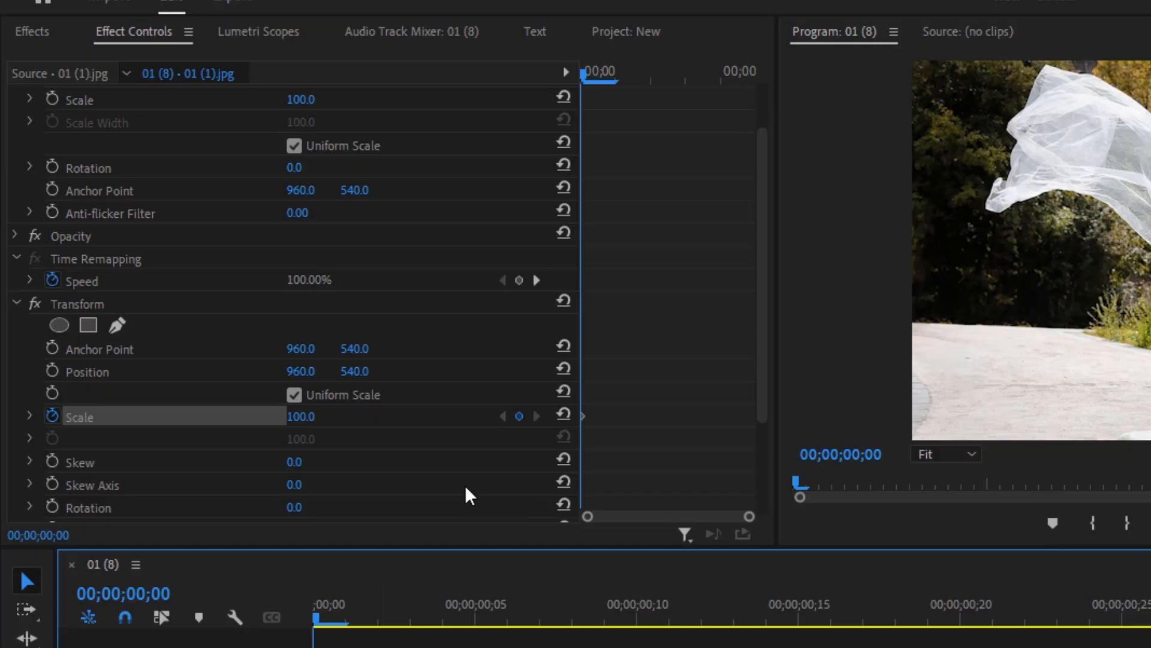
mouse_move(511, 456)
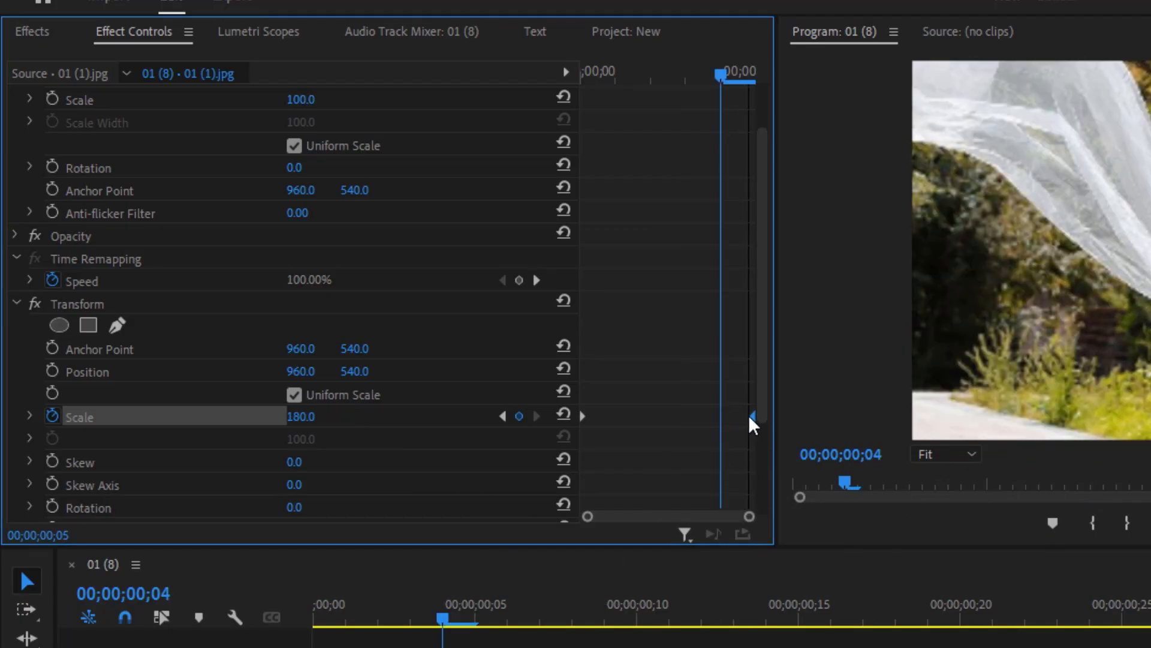
scroll(down, 3)
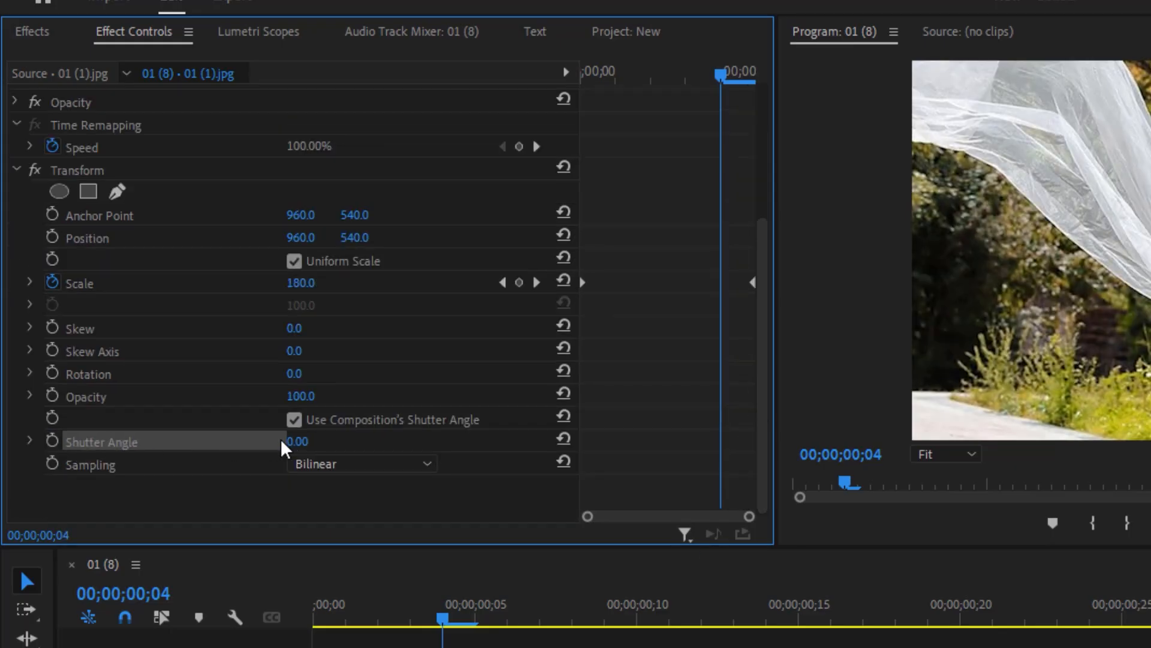
Step: Set the Transform Shutter Angle to 140 for motion blur on the zoom
text(14)
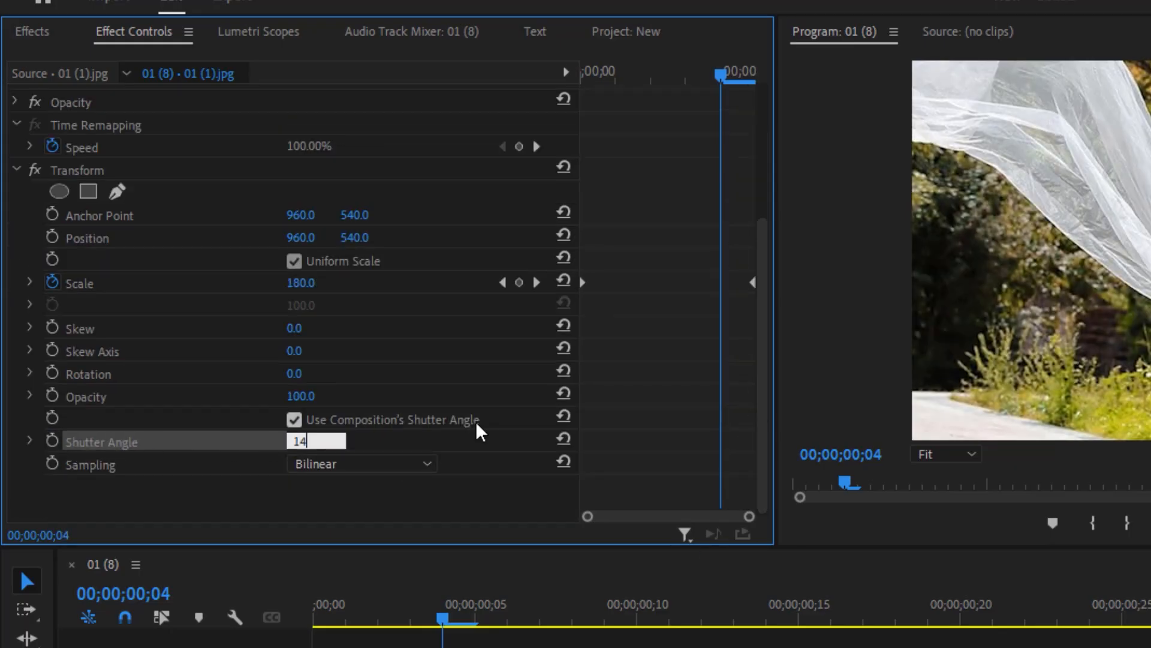
text(140.00)
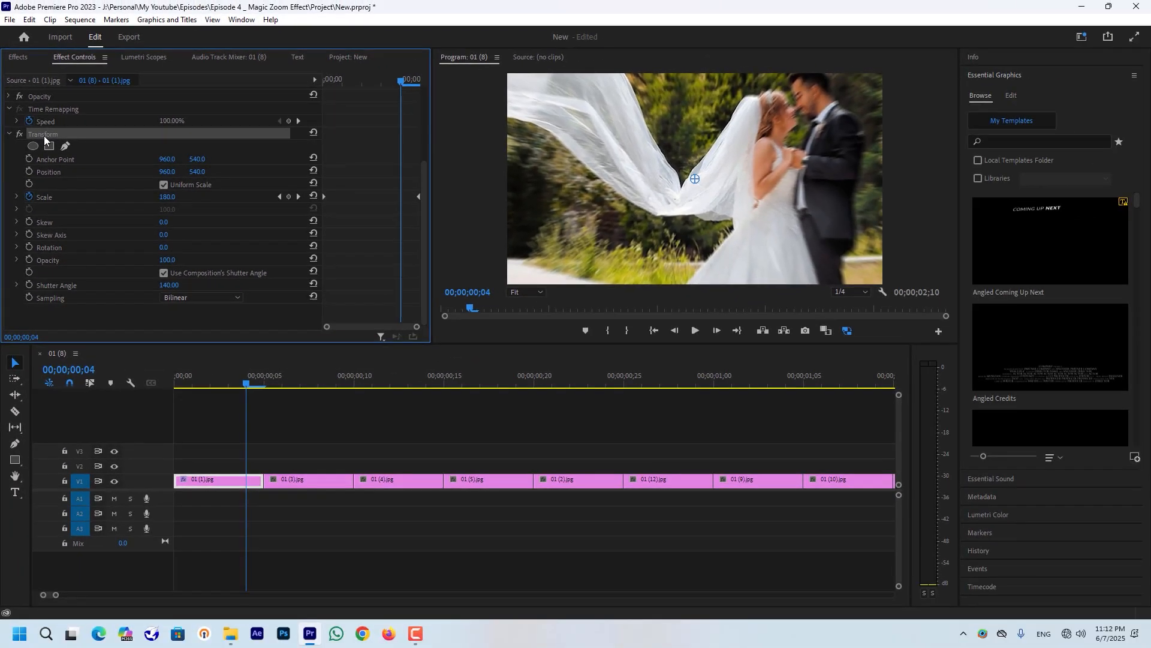
Step: Copy the keyframed Transform effect and paste it onto all remaining photo clips
key(Ctrl+C)
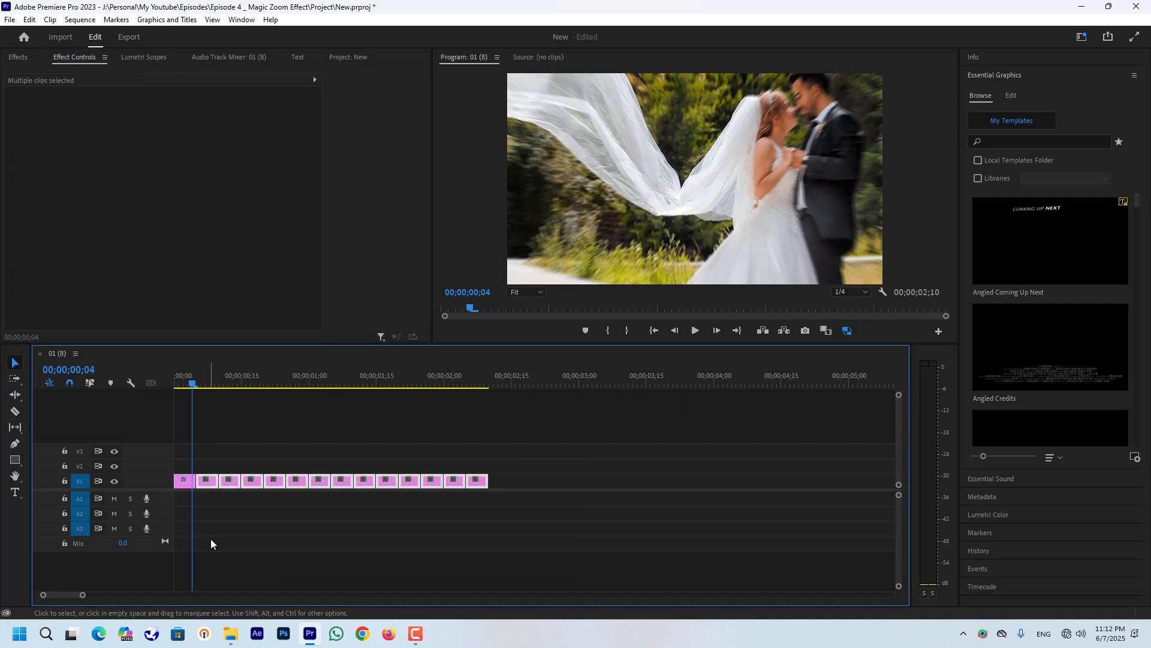
key(ctrl+v)
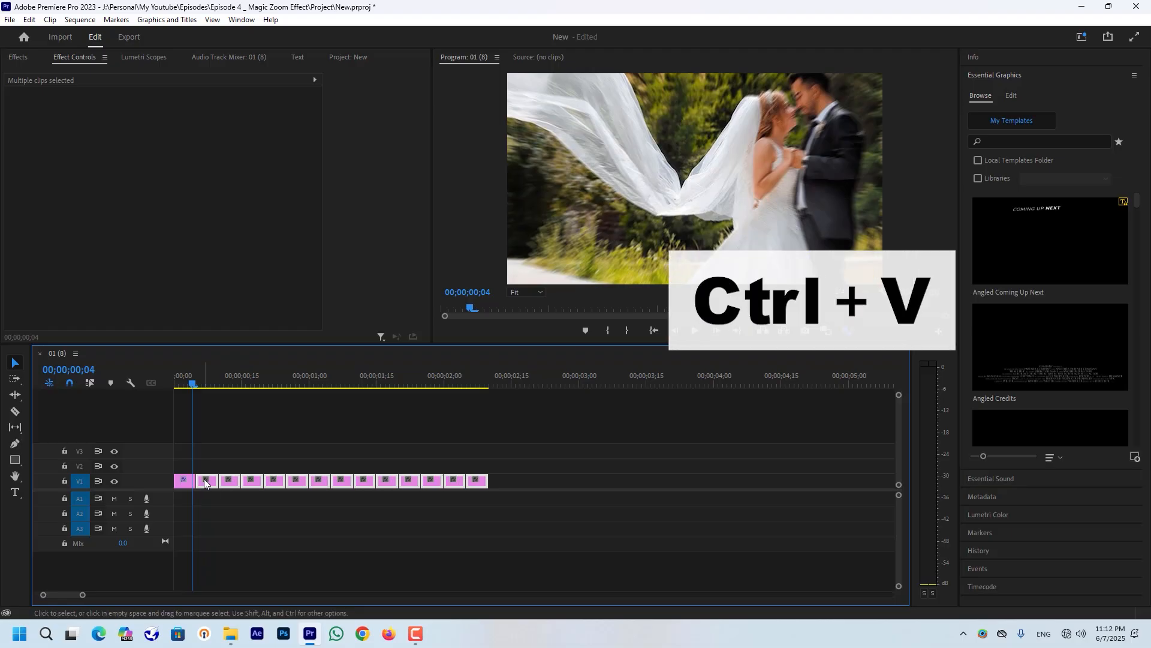